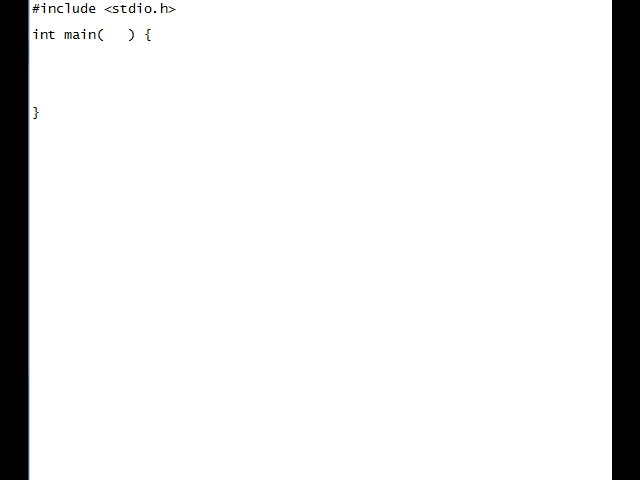
# Step: Add return 0; at the end of main, with blank lines above it for the body
pyautogui.write('return 0;')
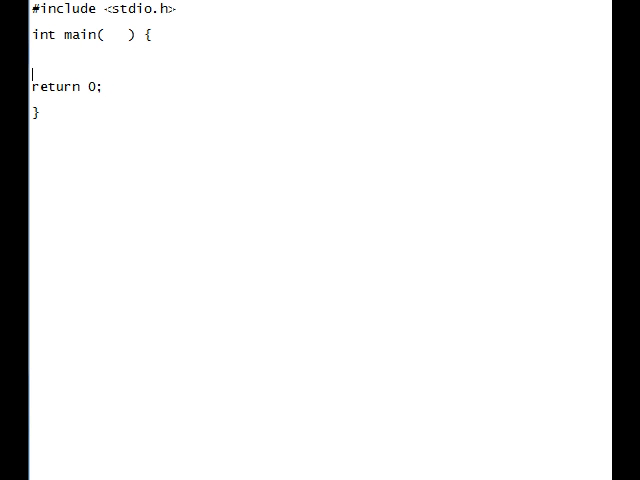
pyautogui.click(97, 48)
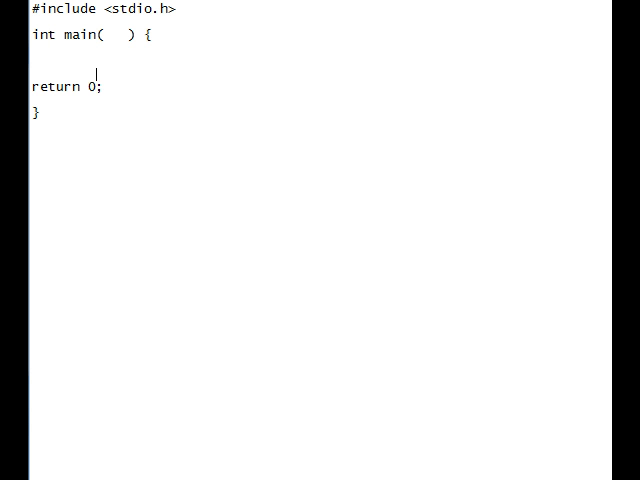
pyautogui.press('enter')
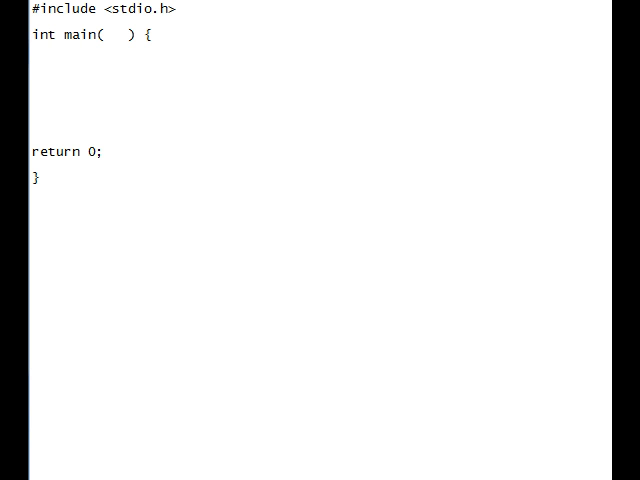
# Step: Type int n inside main's empty parentheses as its parameter
pyautogui.doubleClick(44, 35)
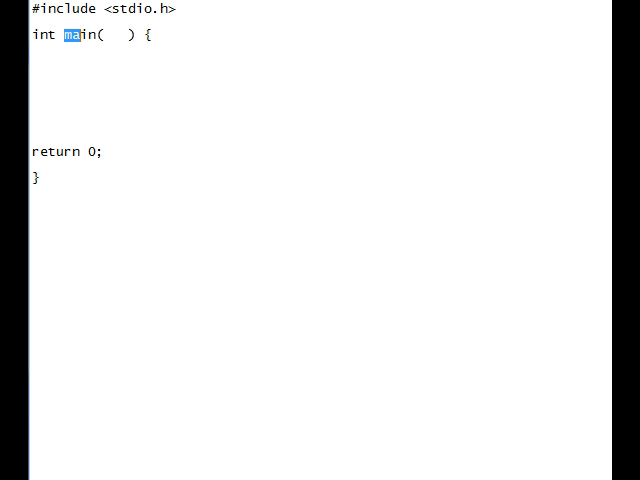
pyautogui.doubleClick(77, 34)
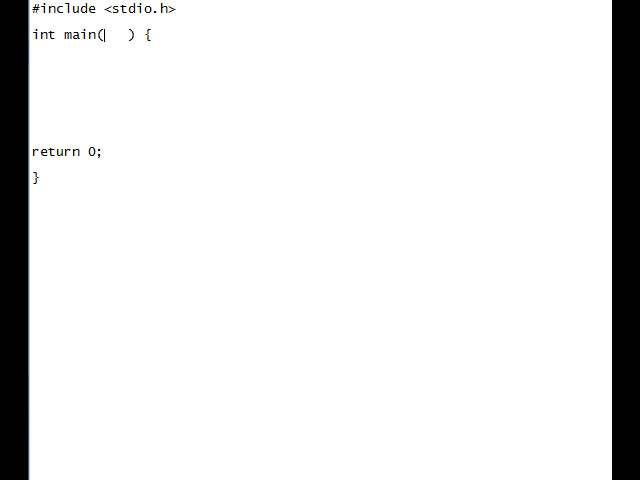
pyautogui.doubleClick(115, 34)
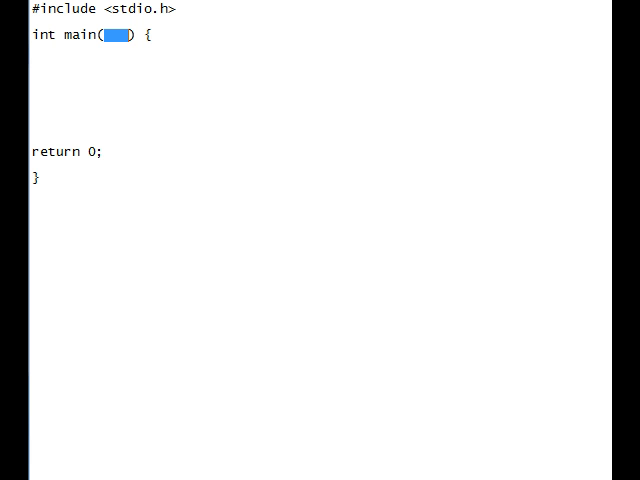
pyautogui.write('int n')
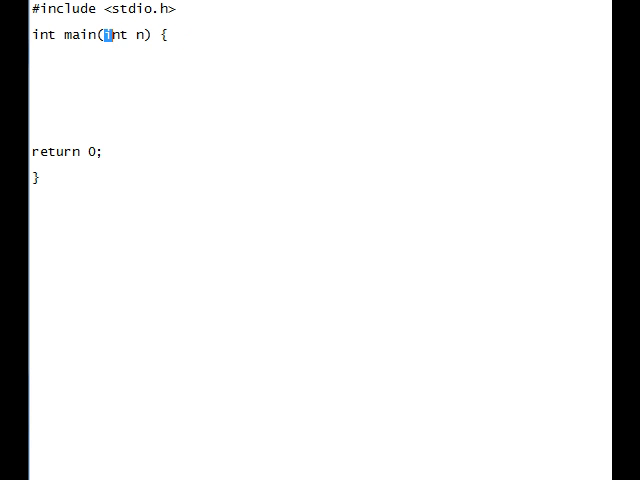
pyautogui.doubleClick(112, 35)
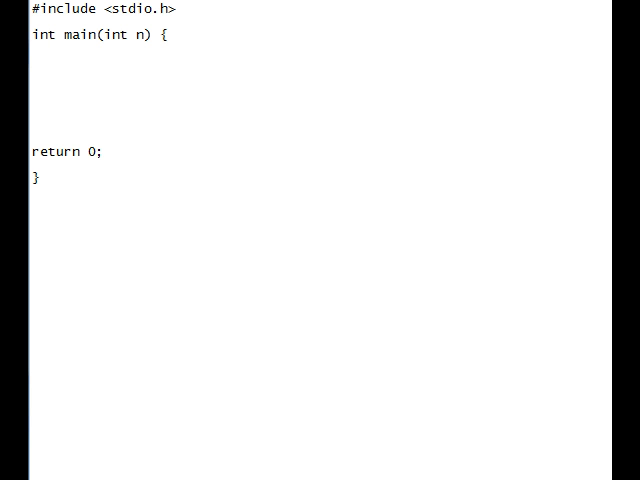
# Step: Declare int sum, assign sum = n*100, and change main to return sum
pyautogui.write('int')
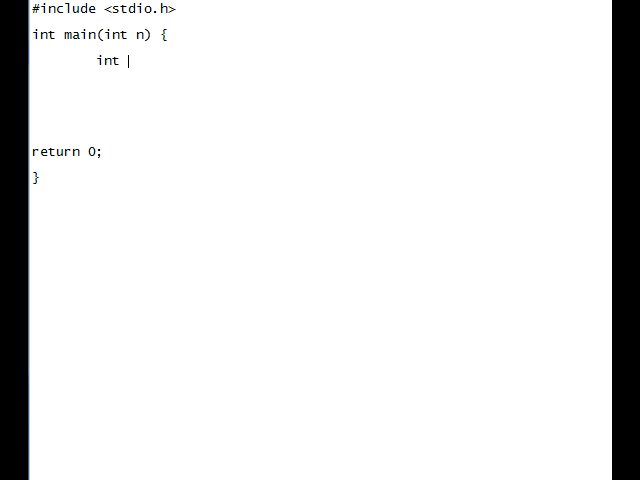
pyautogui.write('sum;')
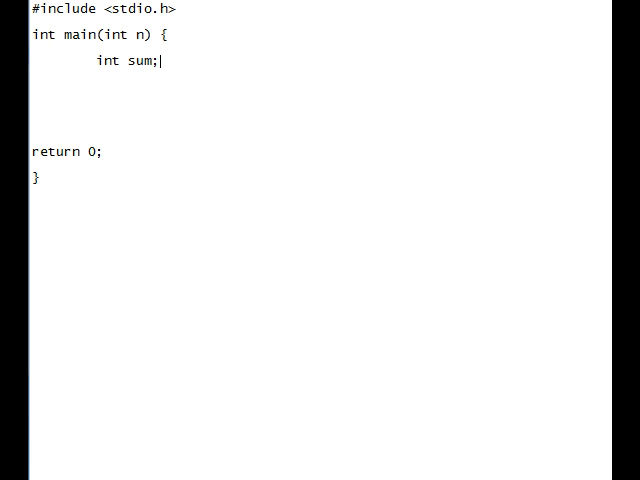
pyautogui.write('sum =')
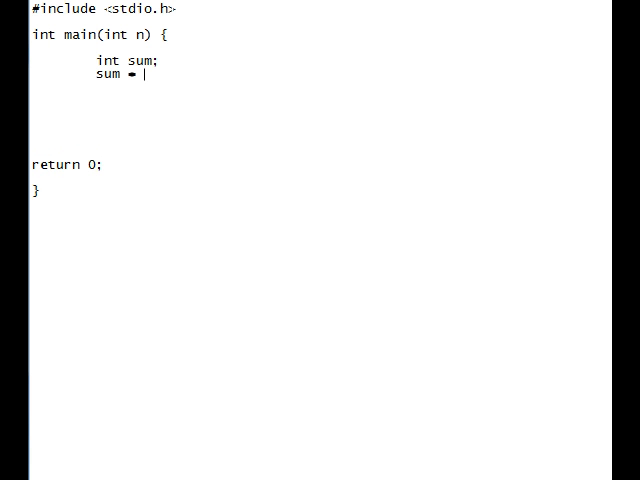
pyautogui.write('n*100;')
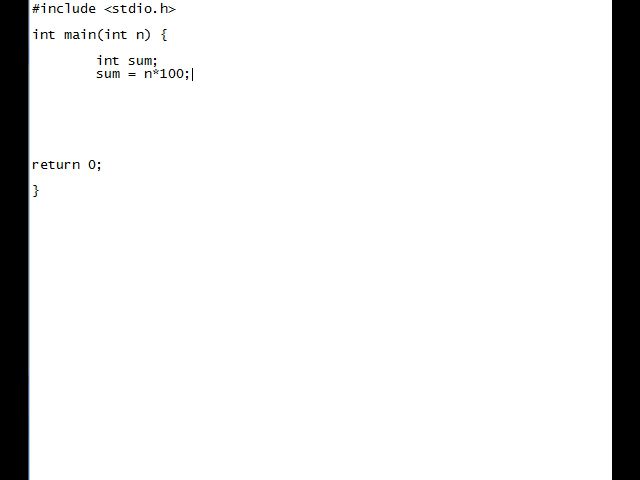
pyautogui.press('Backspace')
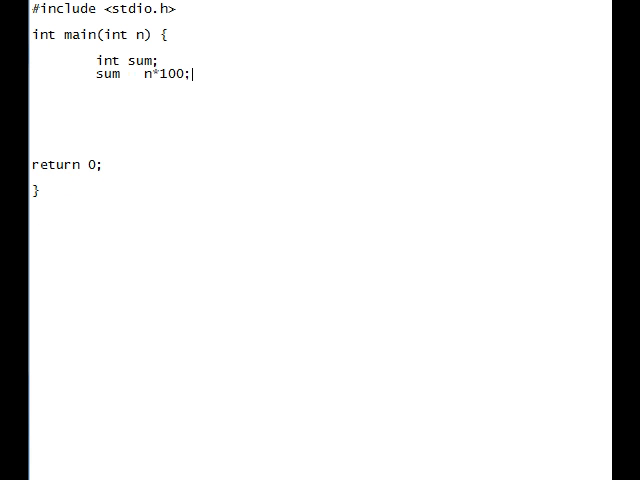
pyautogui.write('=')
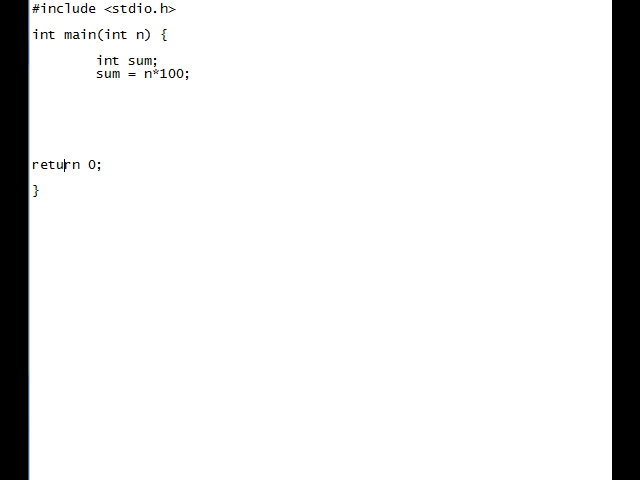
pyautogui.write('sum')
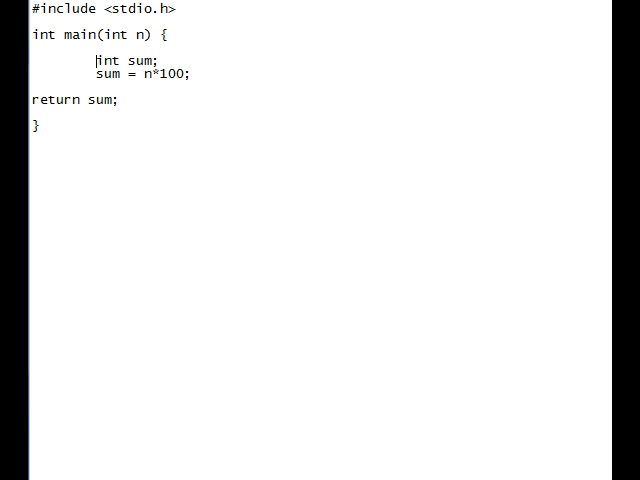
# Step: Select and delete the sum code from main's body
pyautogui.doubleClick(105, 73)
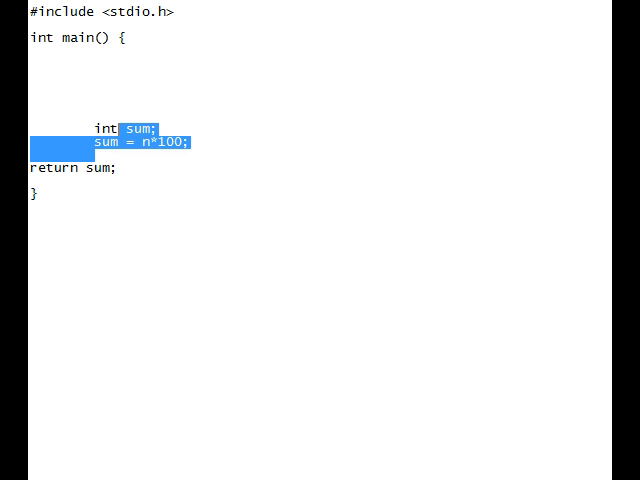
pyautogui.press('Delete')
pyautogui.write('int')
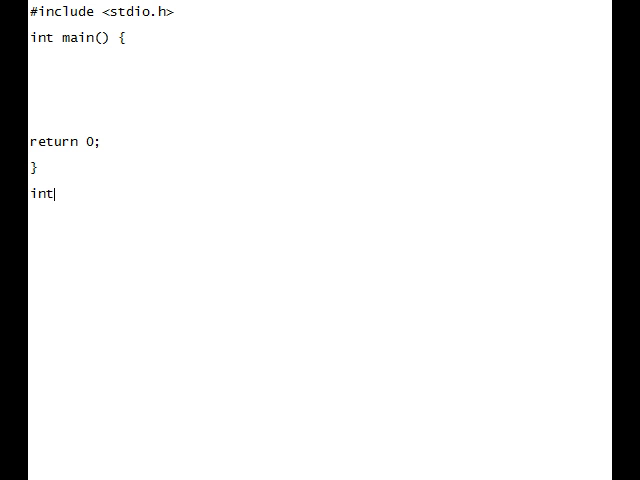
# Step: Write the change(int n) function header below main
pyautogui.write('change')
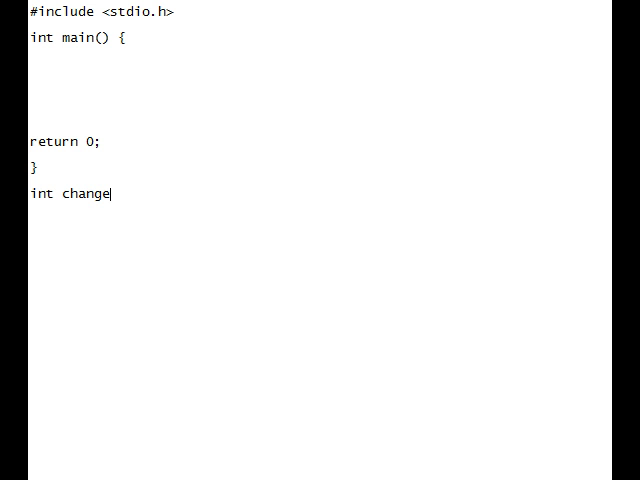
pyautogui.write('(){')
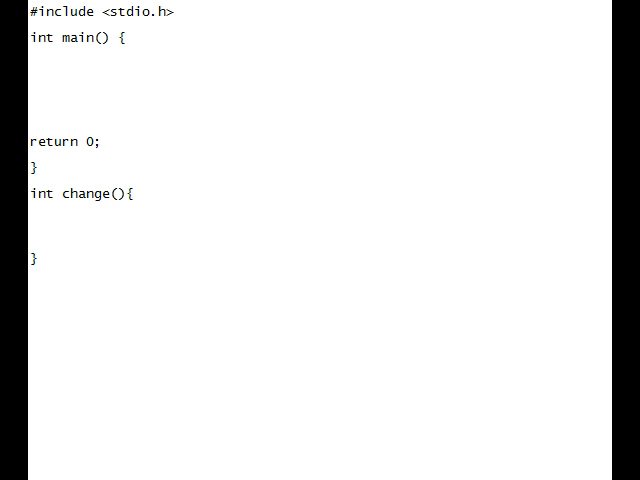
pyautogui.write('int n')
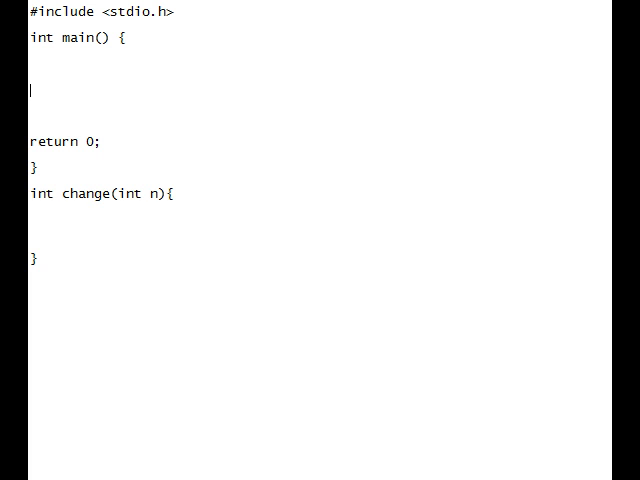
pyautogui.press('Backspace')
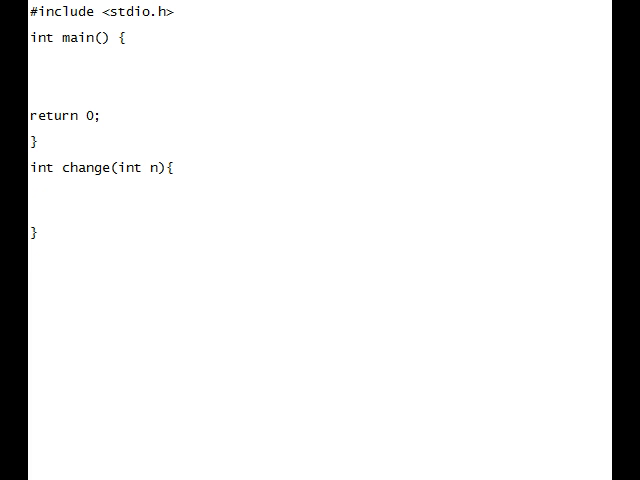
# Step: Give change a body computing sum = n * 100 + 3/2 and returning sum
pyautogui.write('int sumn')
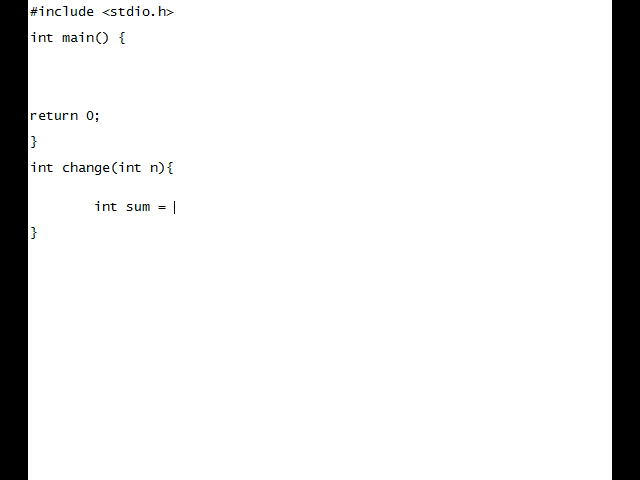
pyautogui.write('0;')
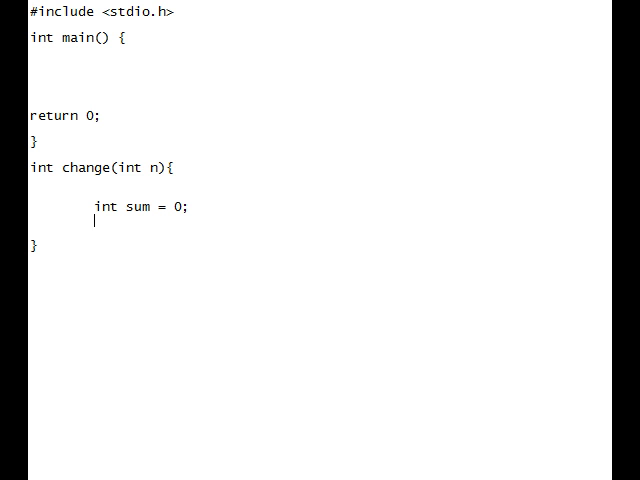
pyautogui.write('sum')
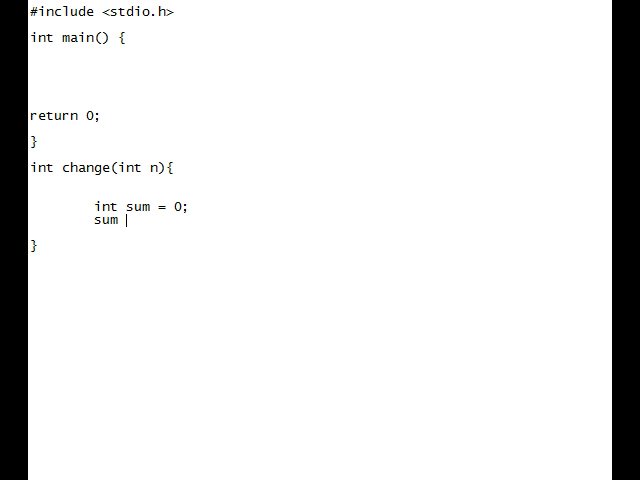
pyautogui.write('= n *')
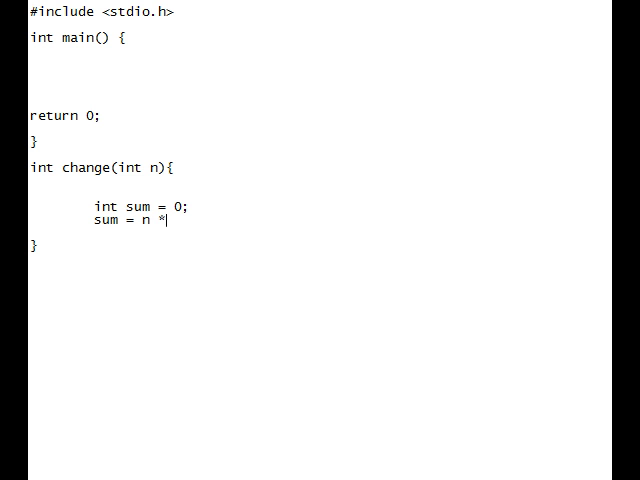
pyautogui.write('100 +')
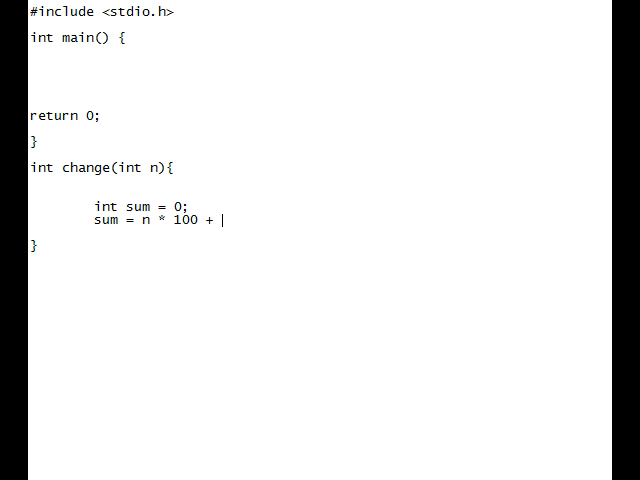
pyautogui.write('3')
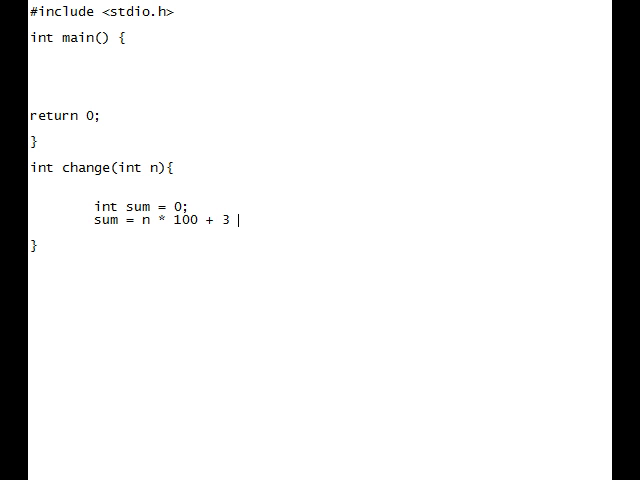
pyautogui.write('/2;')
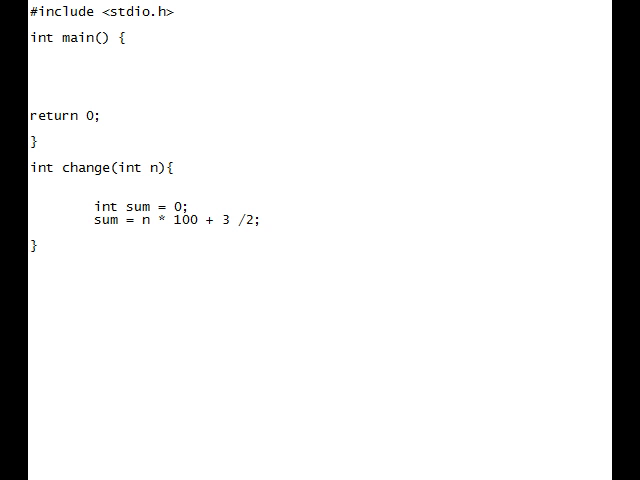
pyautogui.press('Enter')
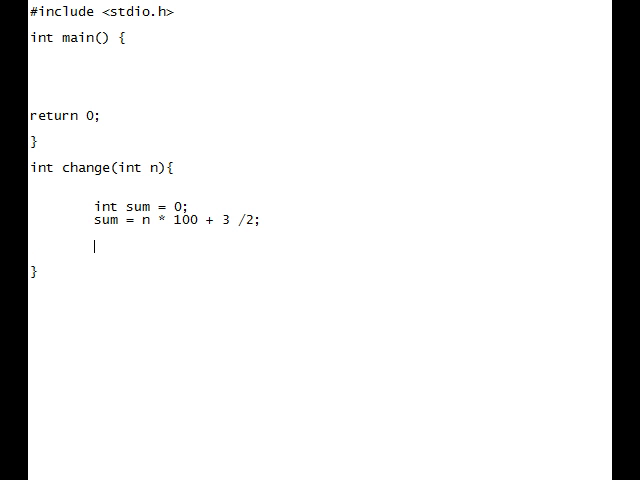
pyautogui.write('return sum')
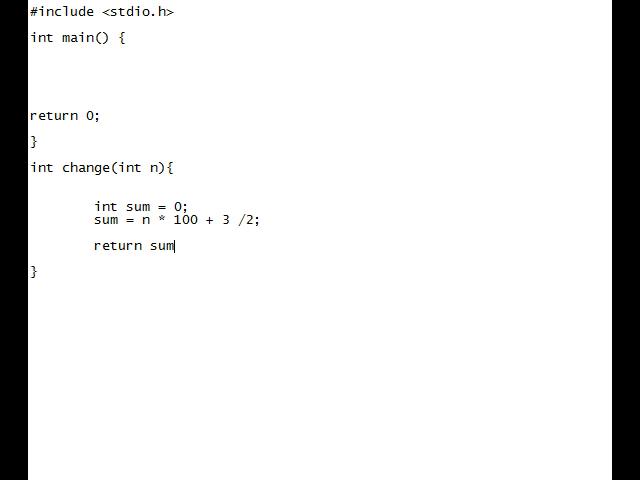
pyautogui.write(';')
pyautogui.click(319, 77)
pyautogui.write('sum2 = change(n);')
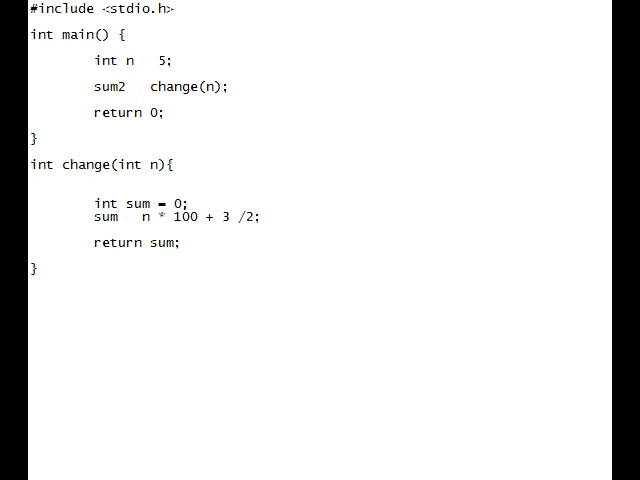
pyautogui.write('int s')
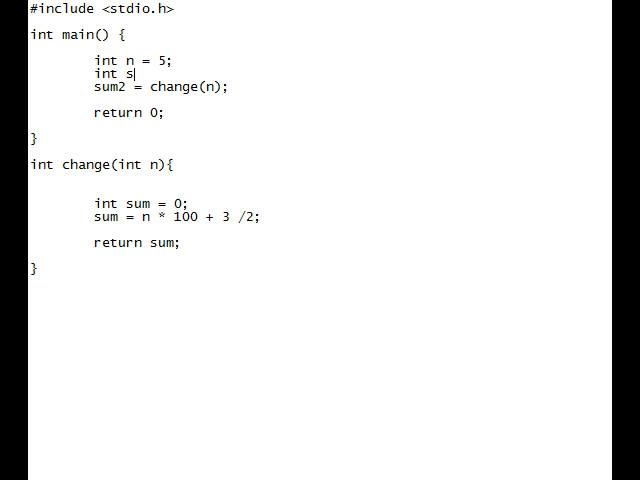
# Step: Declare int sum2 = 0 in main before the change call
pyautogui.write('u')
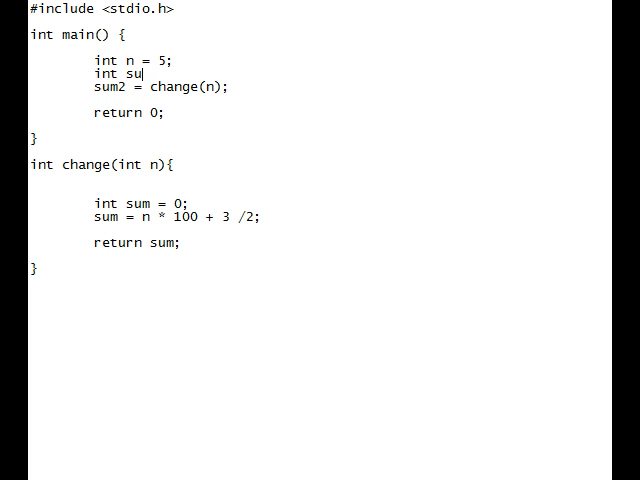
pyautogui.write('m2')
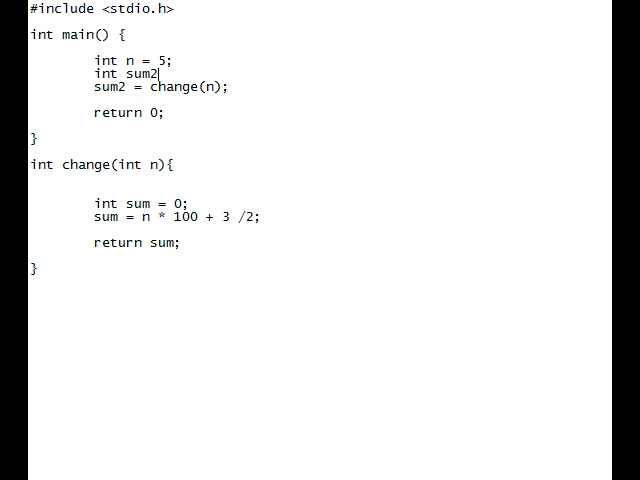
pyautogui.write('= 0;')
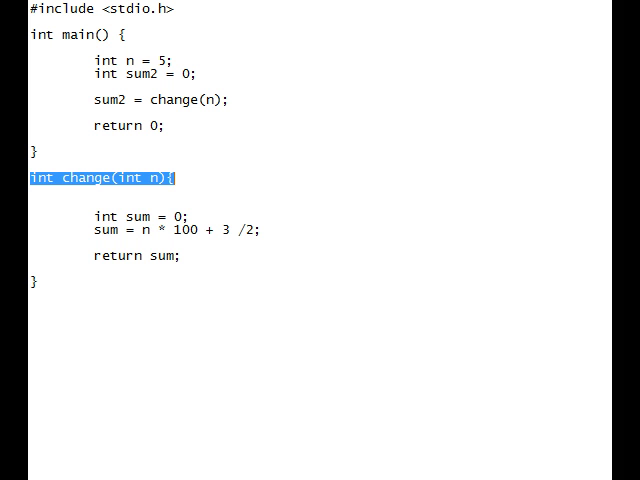
# Step: Delete the blank line between change's header and int sum
pyautogui.doubleClick(129, 178)
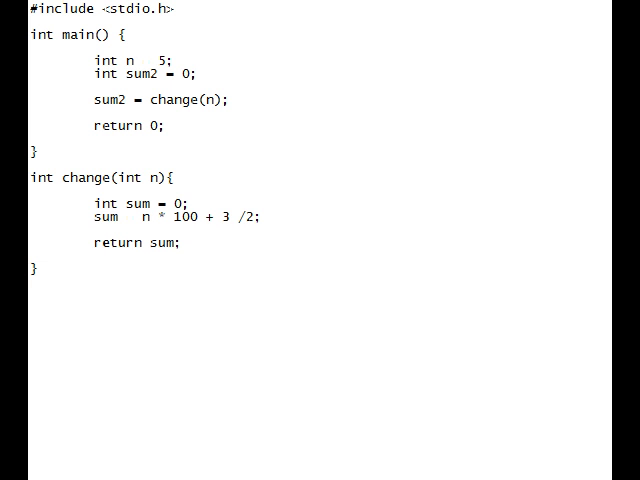
pyautogui.doubleClick(100, 178)
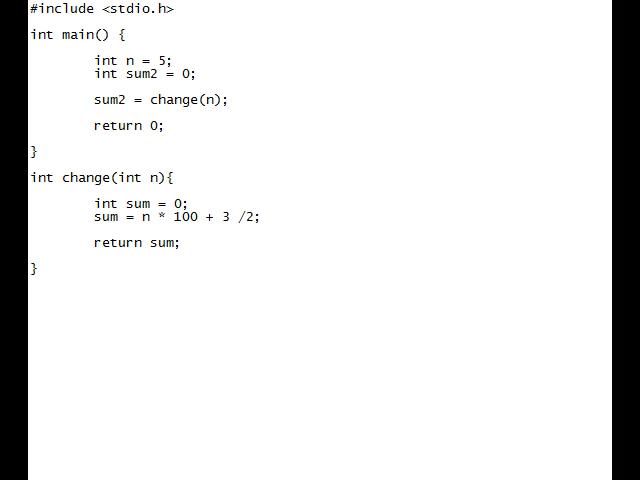
# Step: Insert printf("%d", sum2); above return 0 in main
pyautogui.write('p')
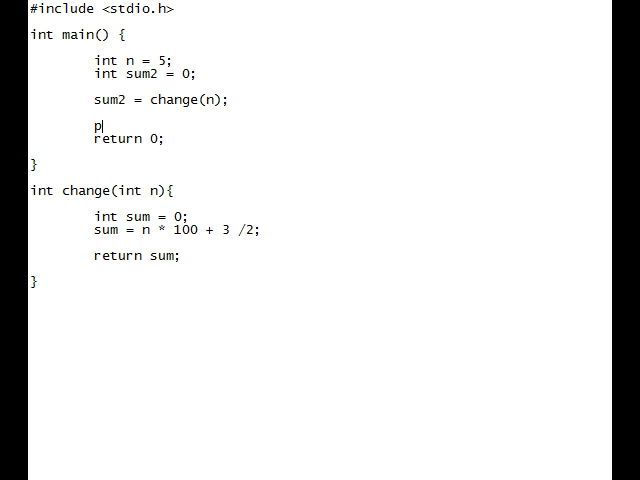
pyautogui.write('rintf("')
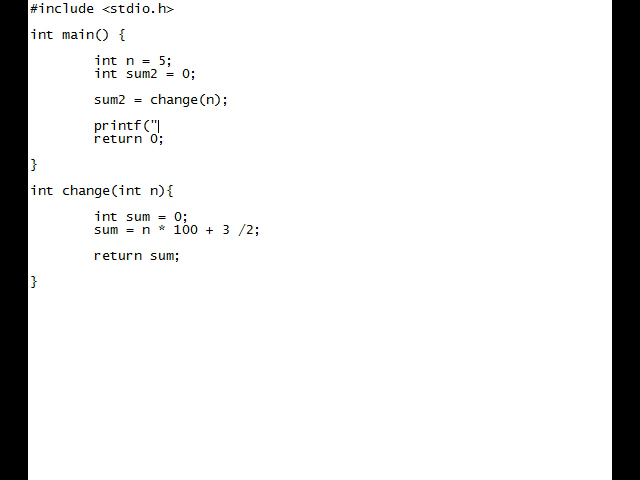
pyautogui.write('");')
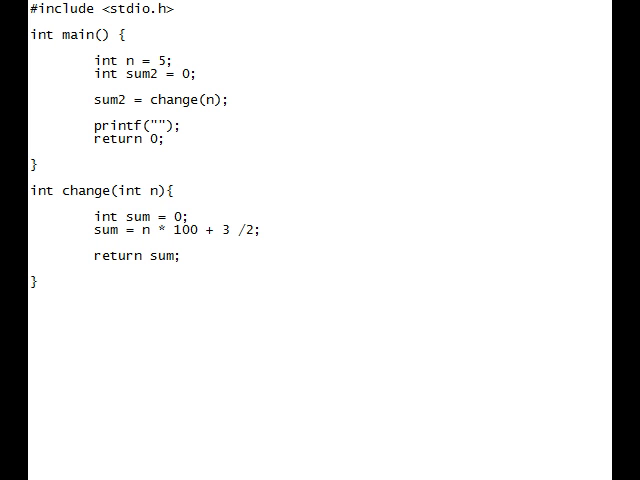
pyautogui.write('%d')
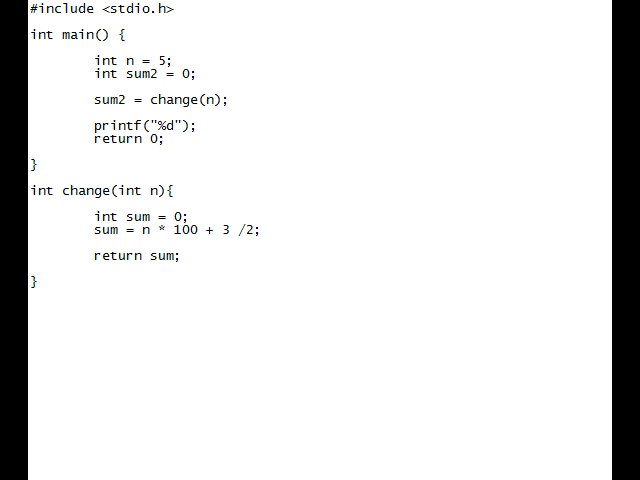
pyautogui.write(', sum2')
pyautogui.write('clear')
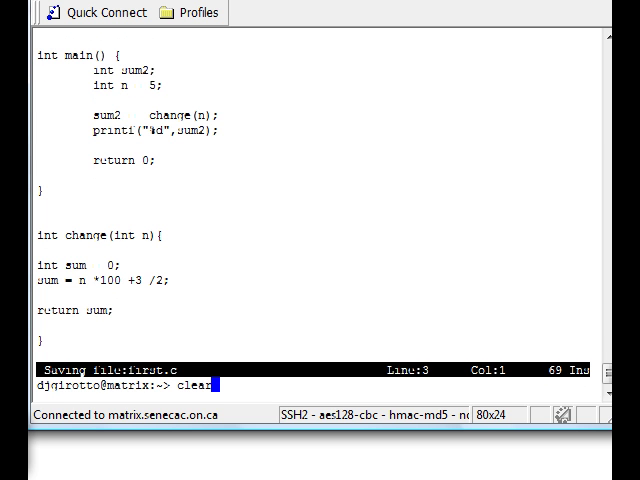
# Step: Run clear to wipe the SSH terminal screen
pyautogui.press('Return')
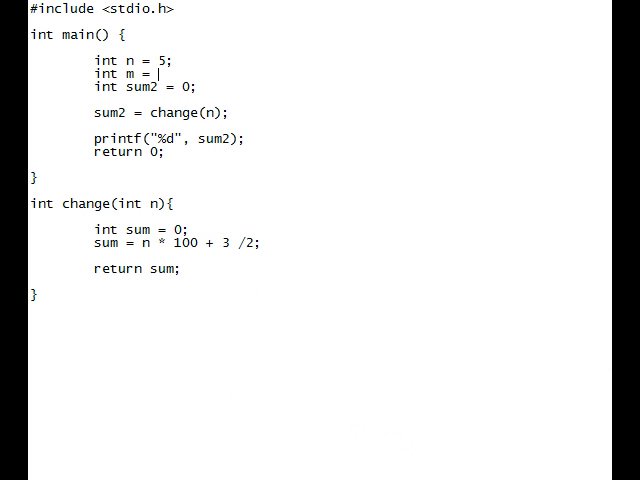
# Step: Set int m = 6, call change(n,m), and add int m to change's header
pyautogui.write('6;')
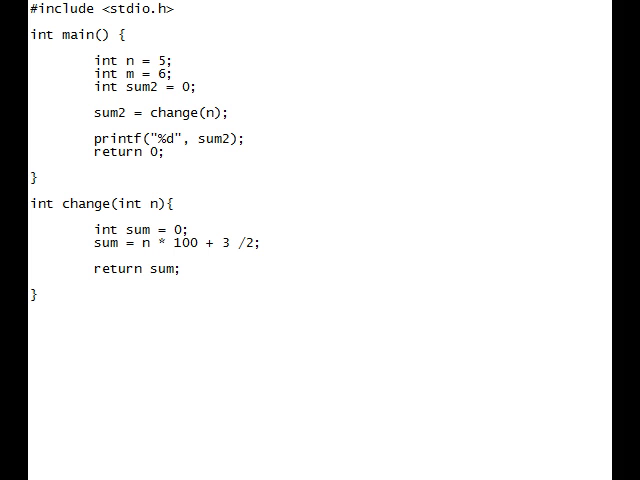
pyautogui.write(',')
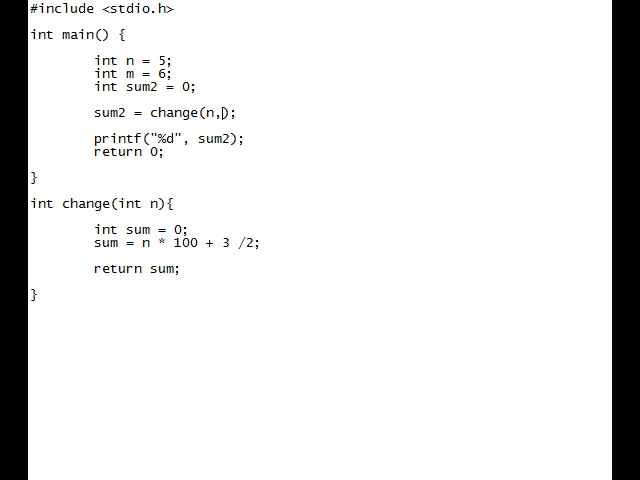
pyautogui.write('m')
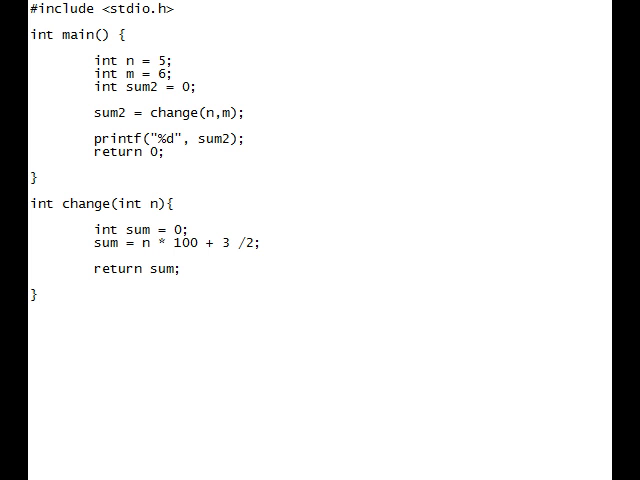
pyautogui.write(', int m')
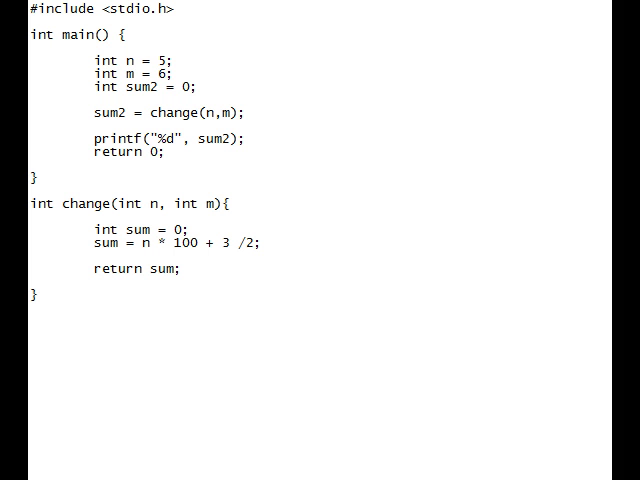
# Step: Replace change's parameter name m with 'whatever' in the header, then reselect 'whatever'
pyautogui.doubleClick(208, 204)
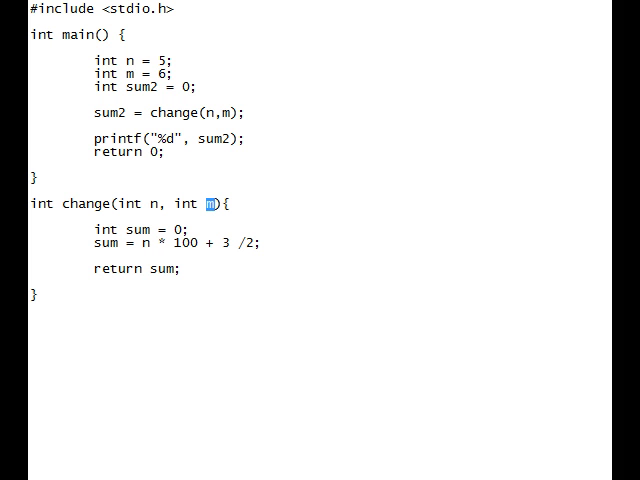
pyautogui.write('whatev')
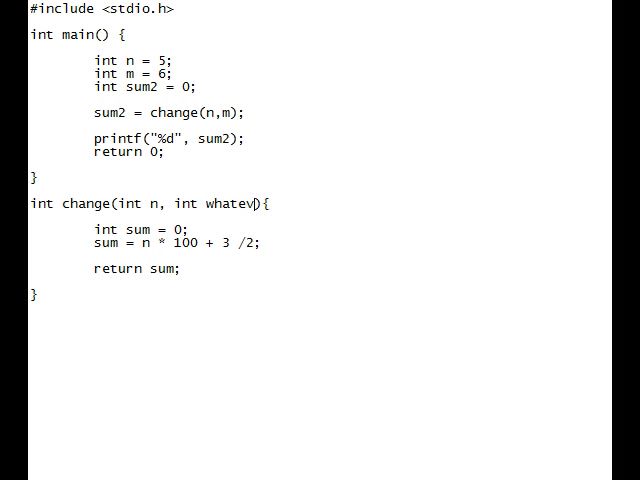
pyautogui.write('er')
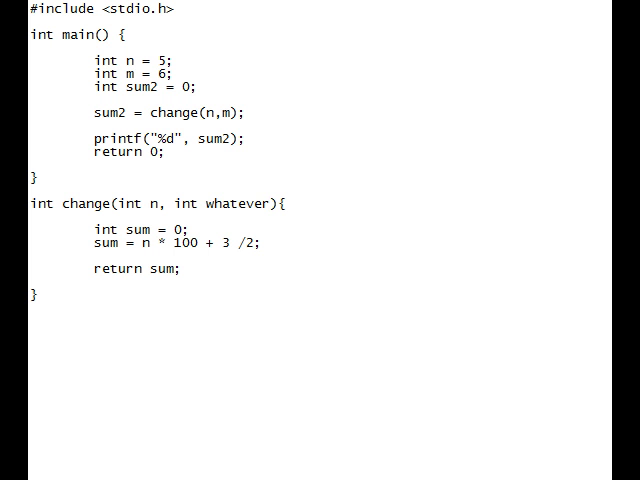
pyautogui.click(284, 203)
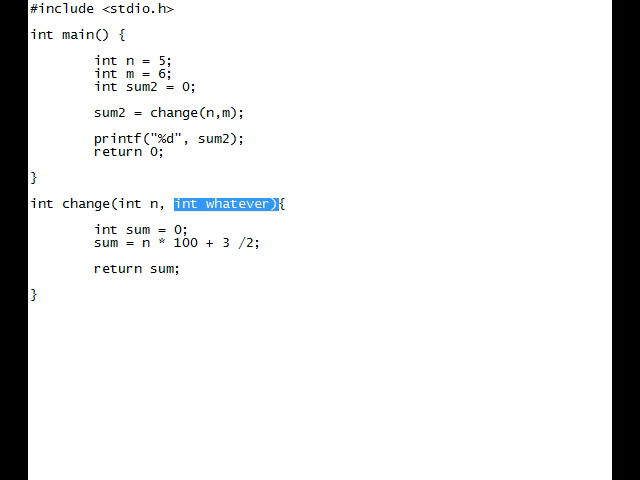
pyautogui.click(205, 203)
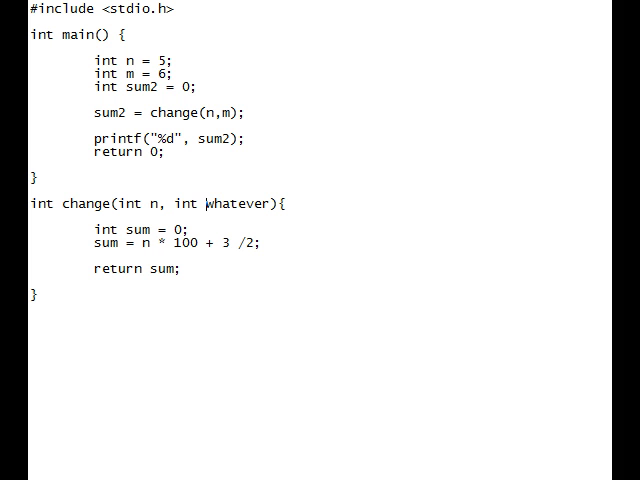
pyautogui.doubleClick(237, 203)
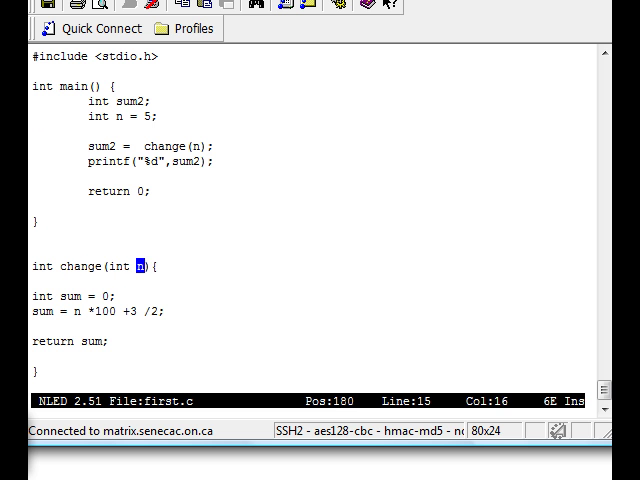
# Step: Add ', int m' to the change header and give m the value 6 in main
pyautogui.write(', int m')
pyautogui.click(315, 131)
pyautogui.write('int m =')
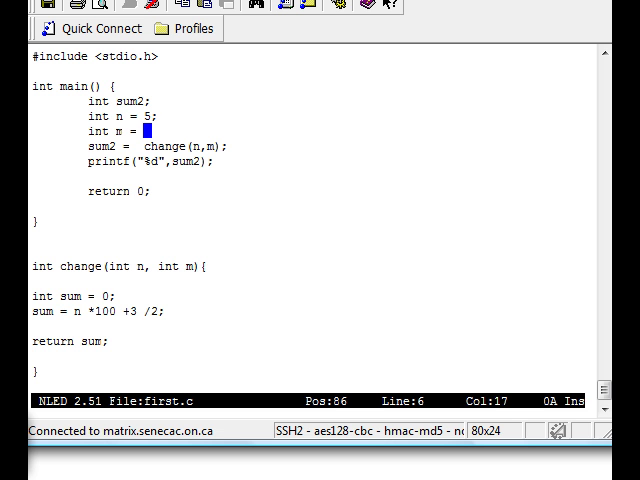
pyautogui.write('6')
pyautogui.write('./a.out first.c')
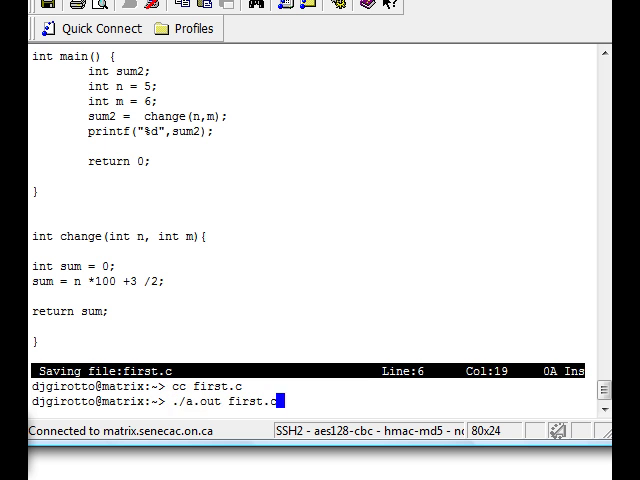
# Step: Run a.out (printing 501), reopen first.c in nled, and add \n to the printf
pyautogui.press('Return')
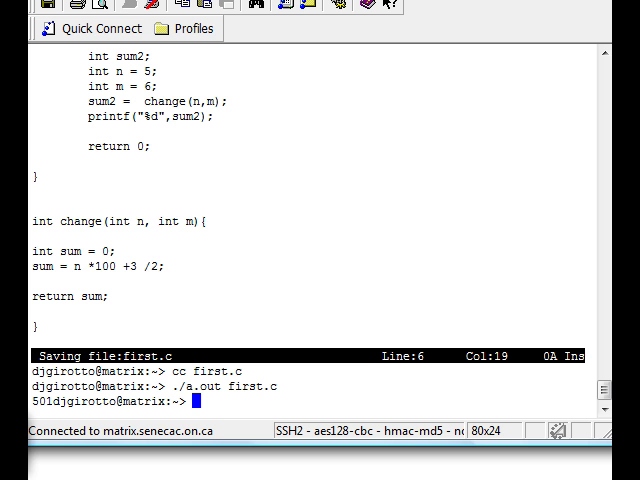
pyautogui.write('nled first.c')
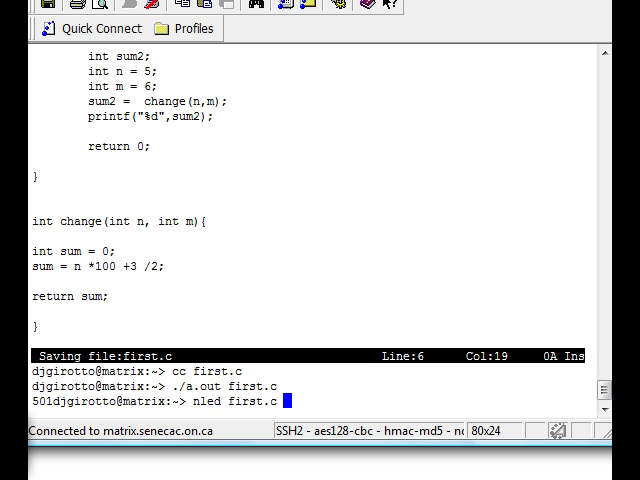
pyautogui.press('Return')
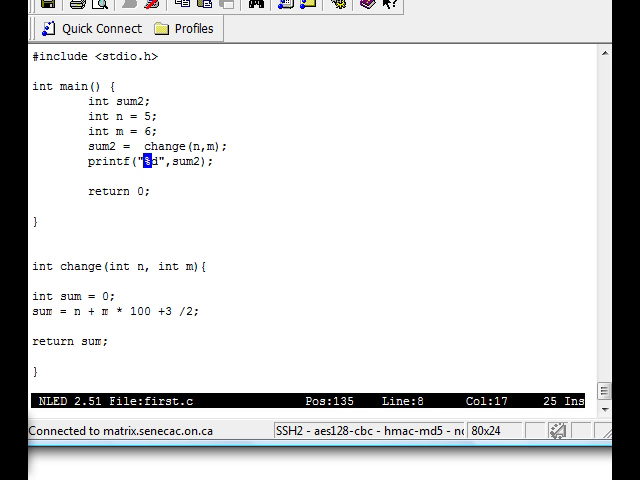
pyautogui.write('\\n')
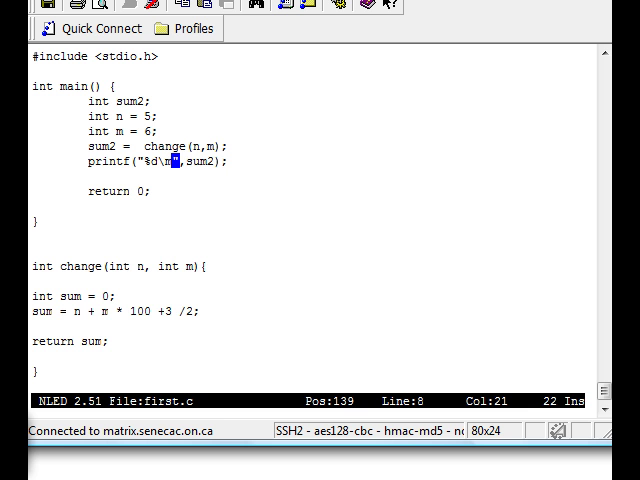